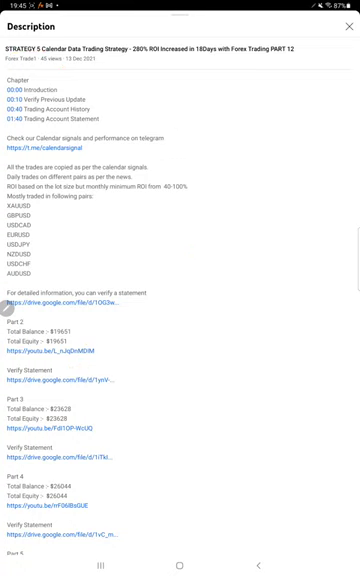
# - Leave the strategy video's description and show the Android recent-apps overview
pyautogui.click(180, 548)
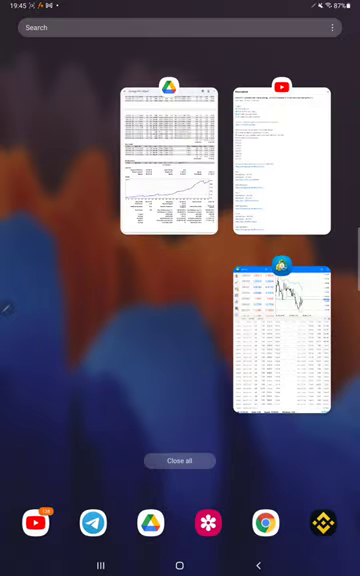